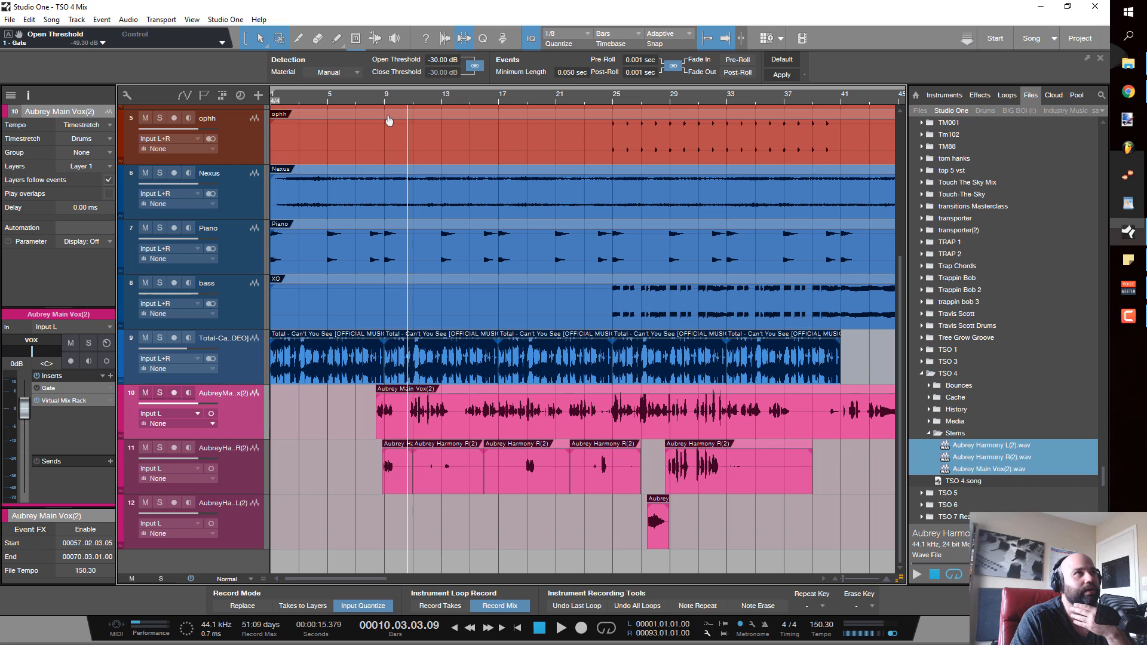
Solo track 10, Aubrey Main Vox, and scroll the view right
{"action": "left_click", "coordinate": [344, 102]}
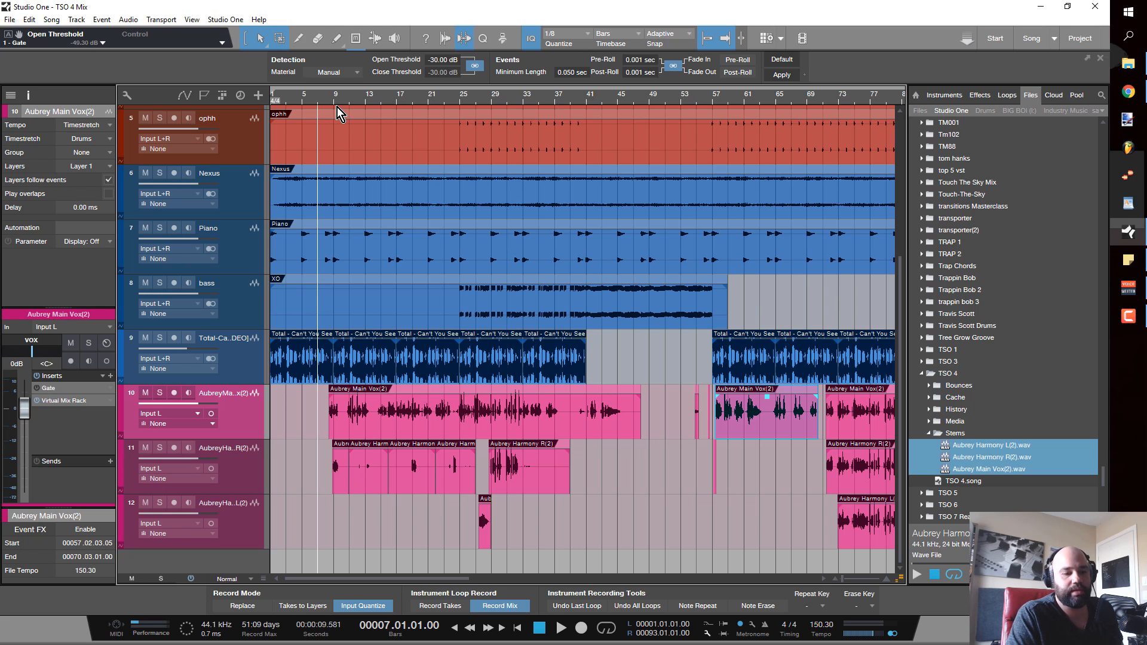
{"action": "mouse_move", "coordinate": [326, 112]}
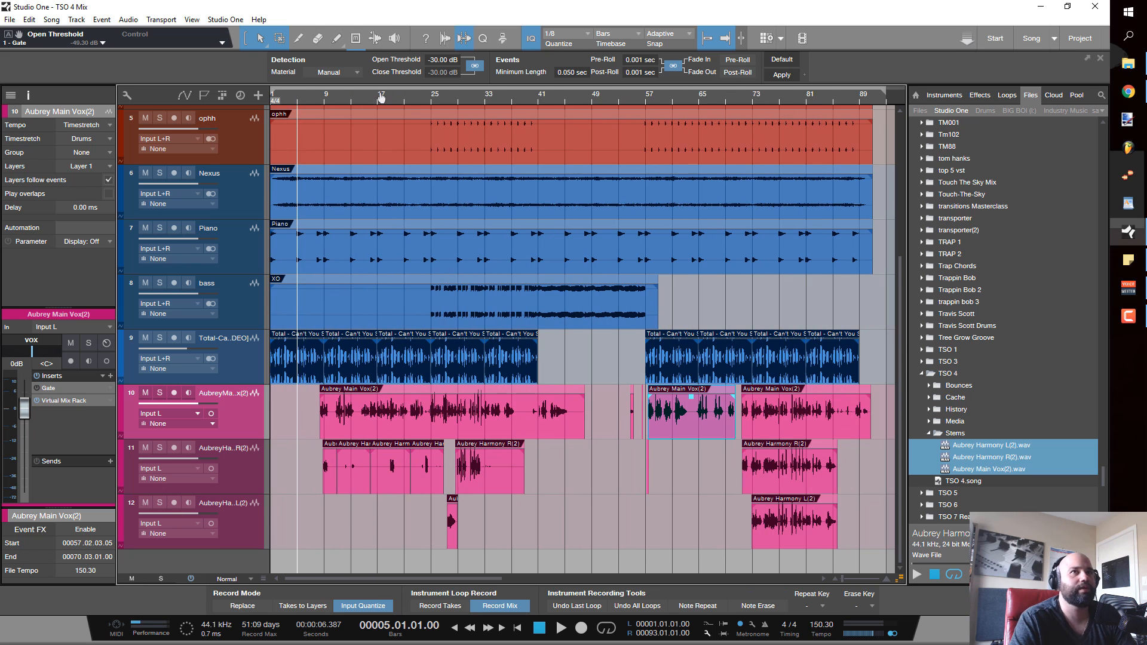
{"action": "mouse_move", "coordinate": [346, 332]}
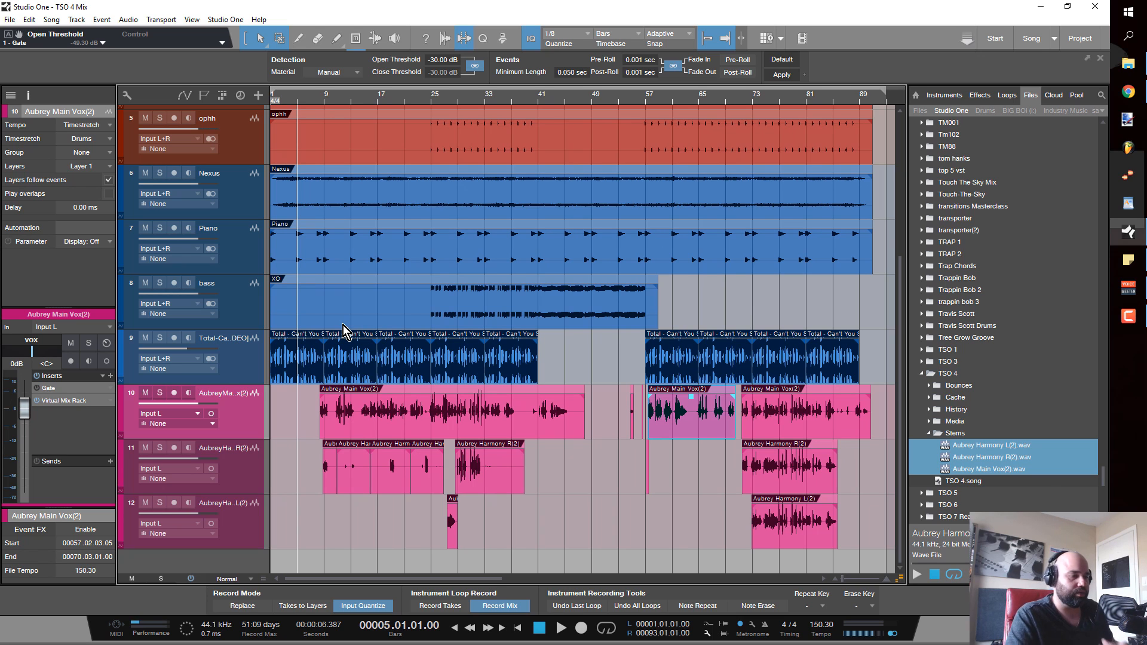
{"action": "mouse_move", "coordinate": [304, 224]}
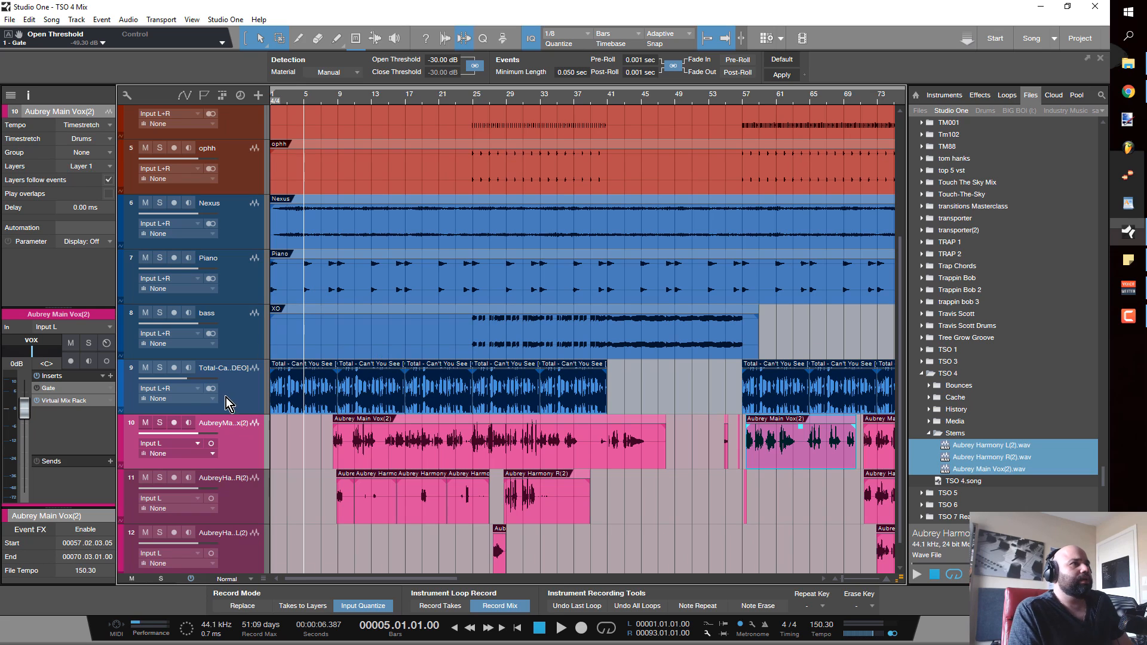
{"action": "mouse_move", "coordinate": [160, 423]}
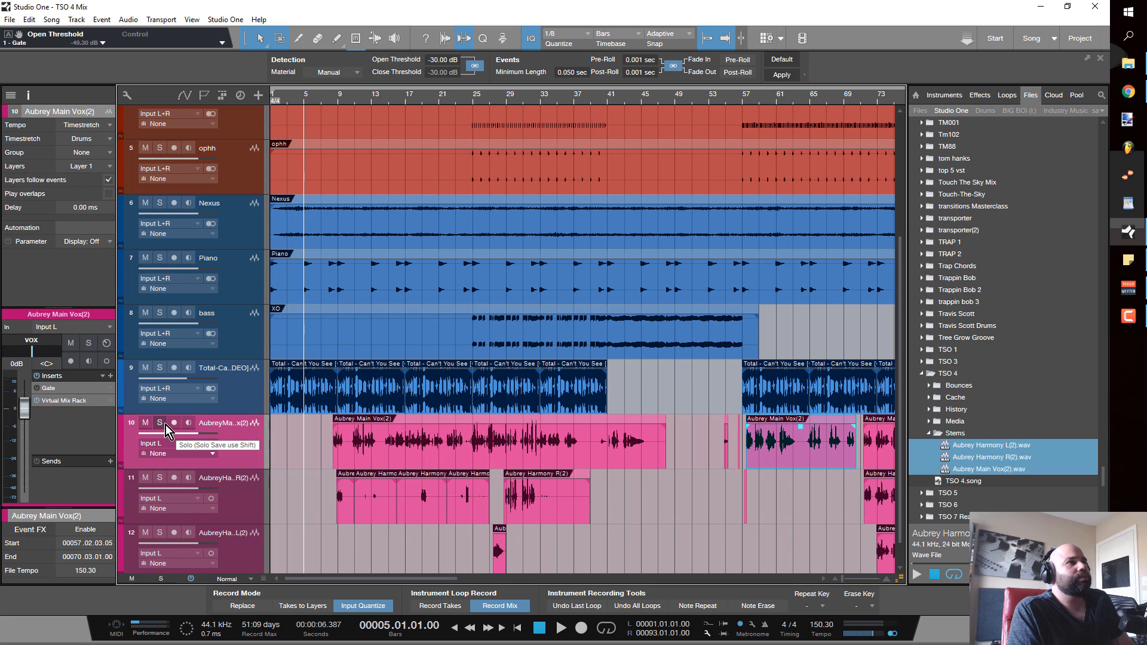
{"action": "left_click", "coordinate": [159, 423]}
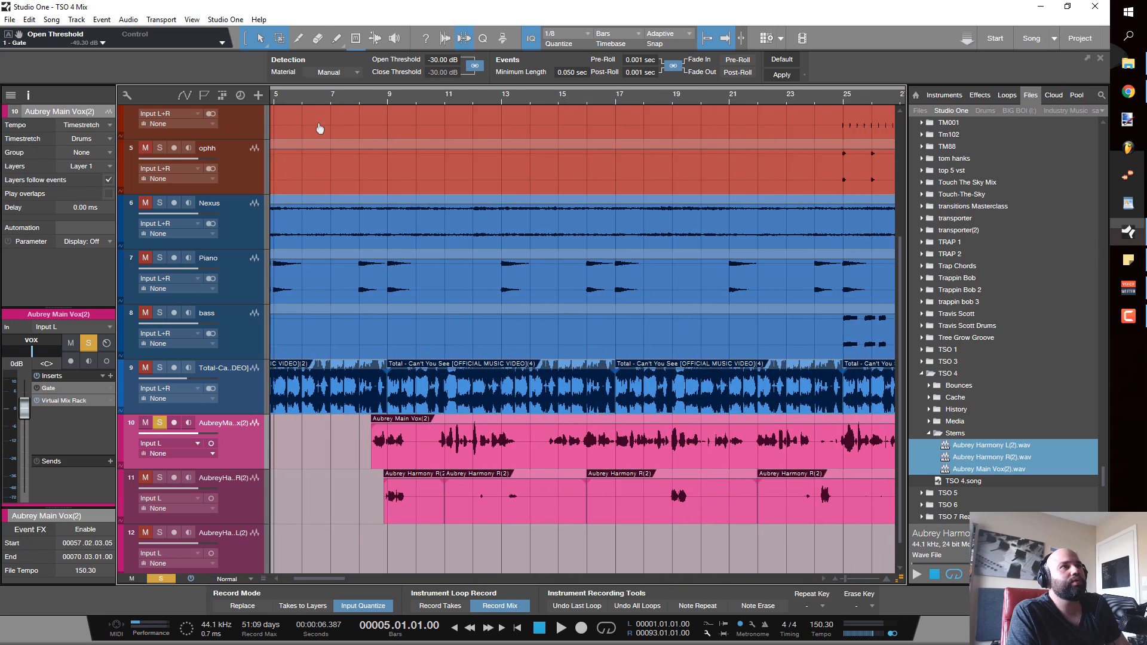
{"action": "scroll", "scroll_direction": "right", "scroll_amount": 3}
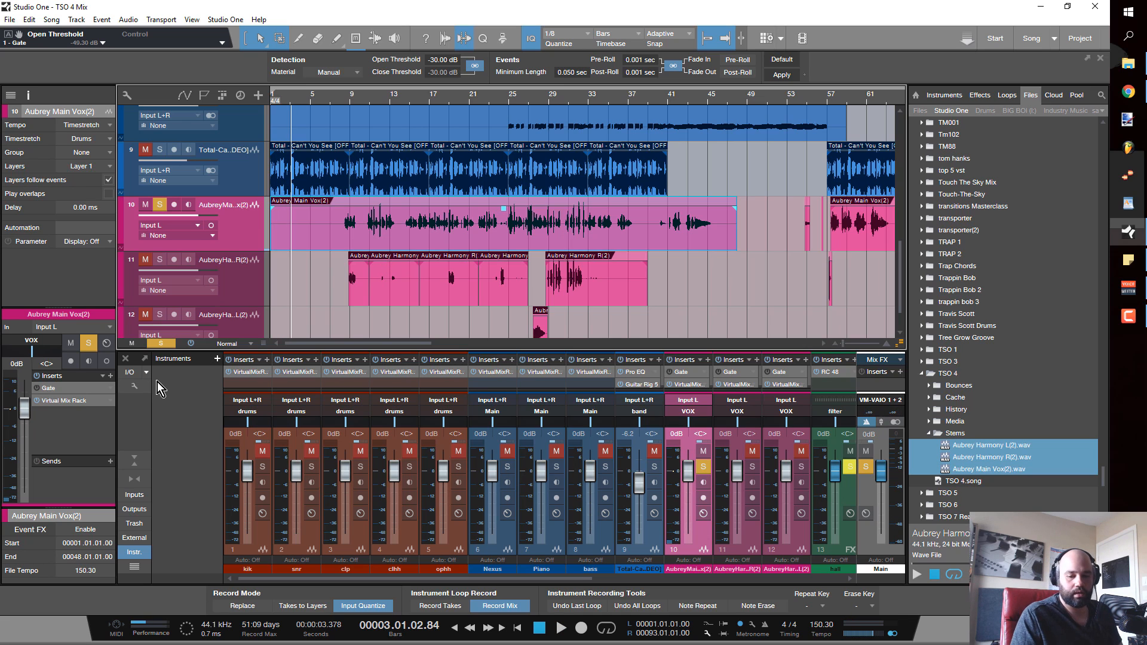
{"action": "mouse_move", "coordinate": [6, 499]}
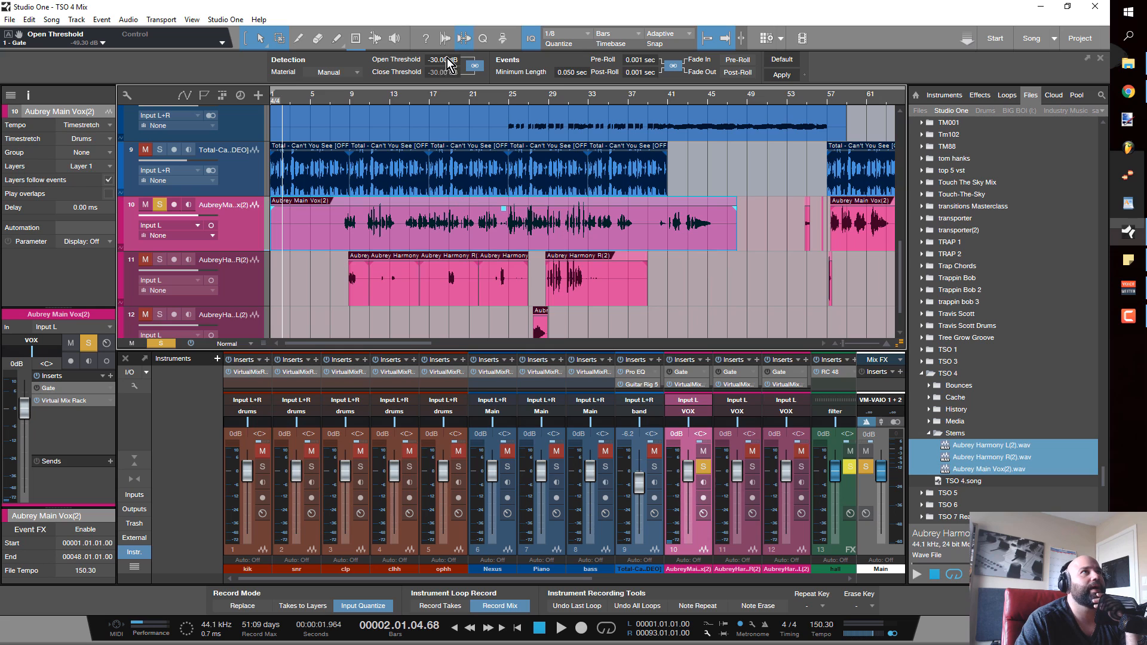
Drag the Gate's Detection open threshold from -30 dB down to -48 dB
{"action": "left_click", "coordinate": [442, 59]}
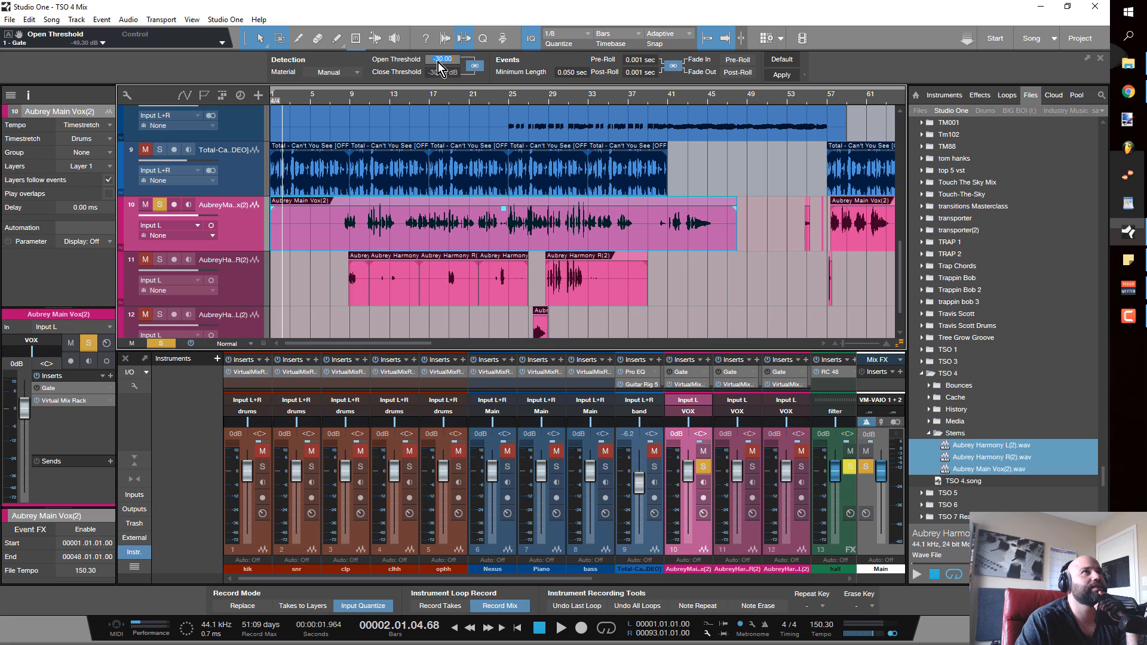
{"action": "left_click_drag", "start_coordinate": [442, 59], "coordinate": [442, 88]}
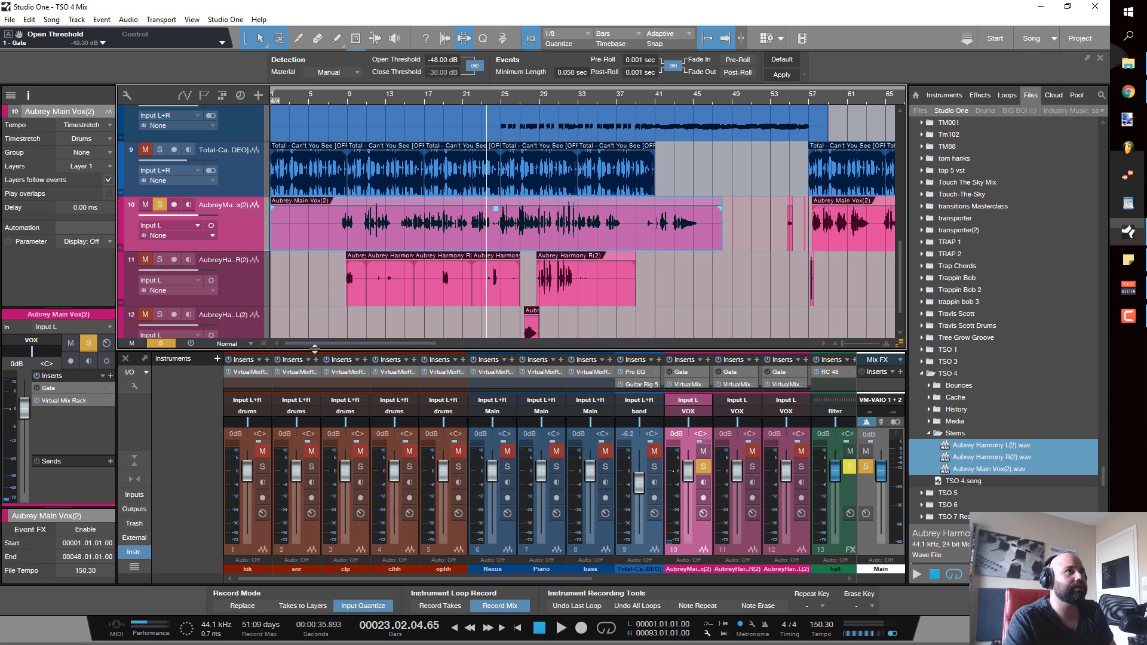
{"action": "mouse_move", "coordinate": [572, 232]}
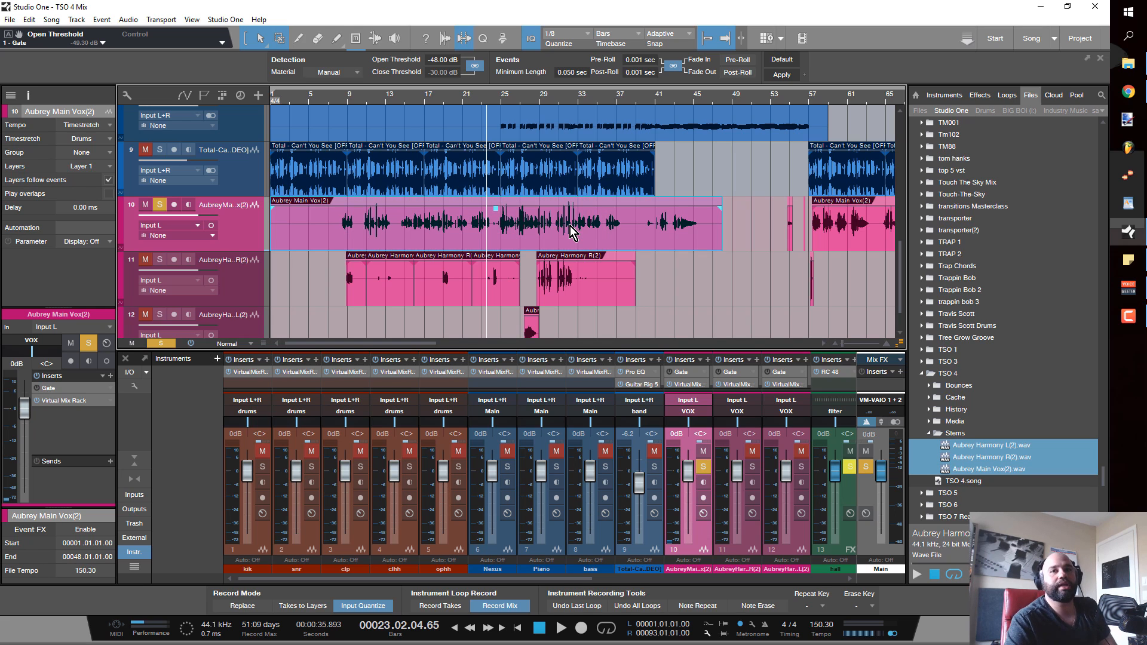
{"action": "mouse_move", "coordinate": [449, 83]}
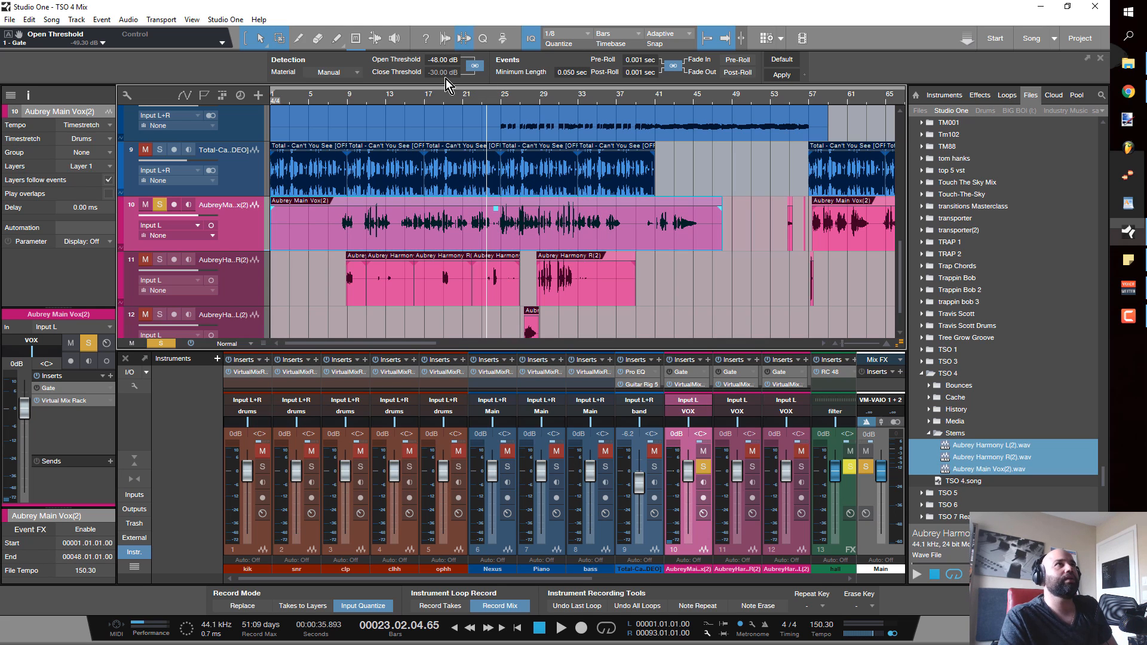
{"action": "mouse_move", "coordinate": [670, 403]}
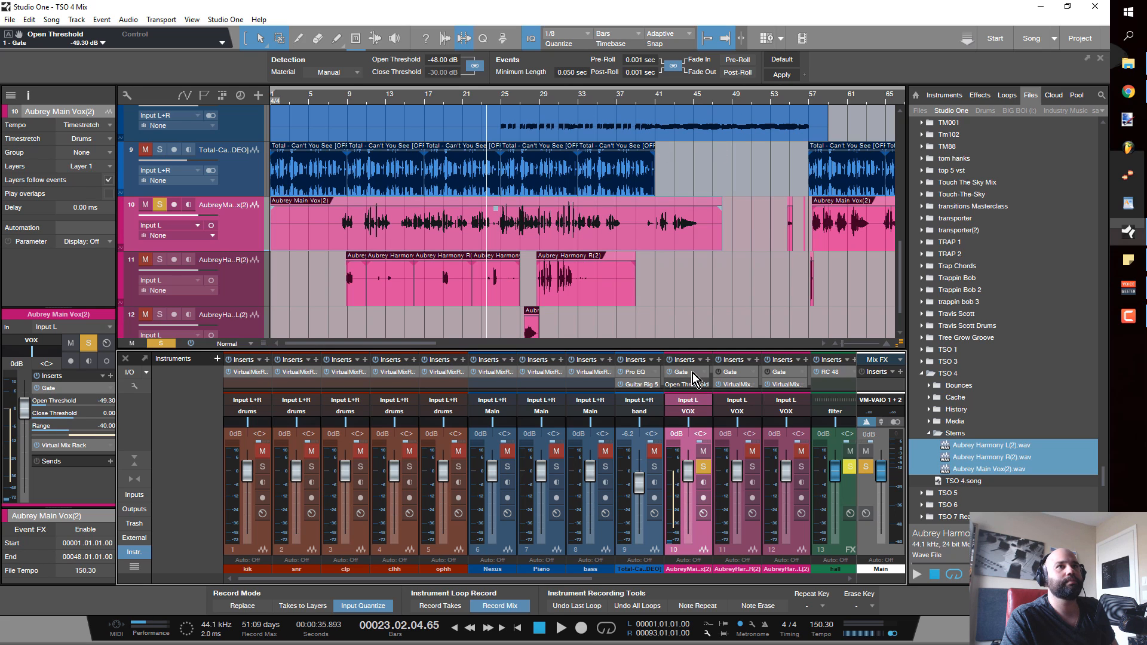
Open the Gate insert on the main vocal channel in the console
{"action": "left_click", "coordinate": [686, 384]}
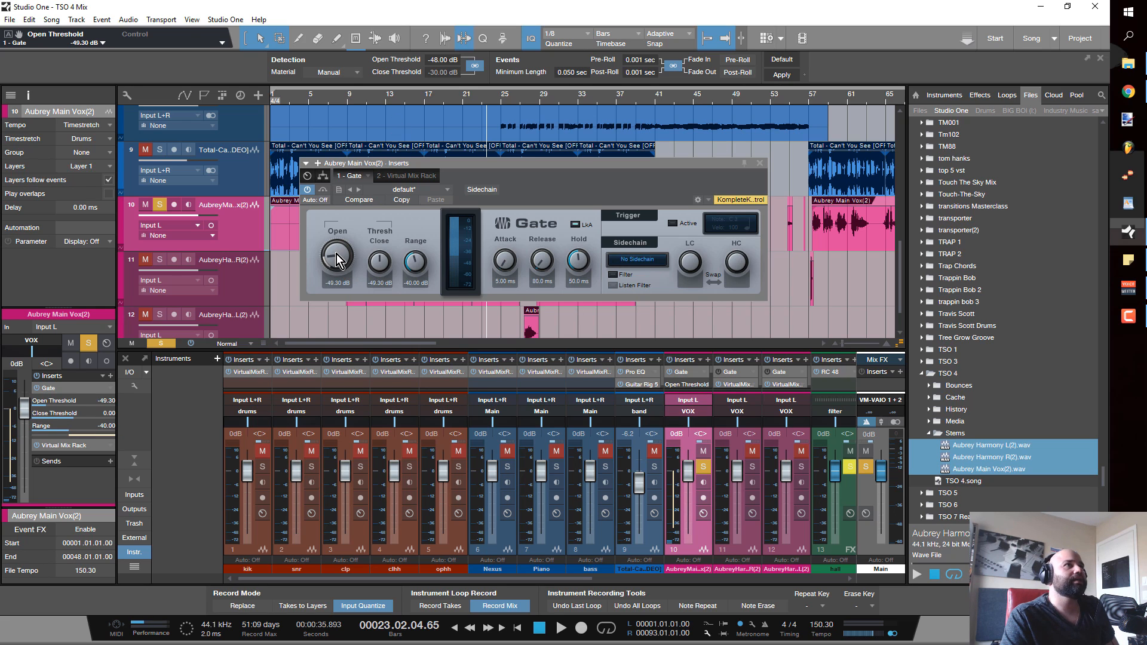
{"action": "mouse_move", "coordinate": [358, 261]}
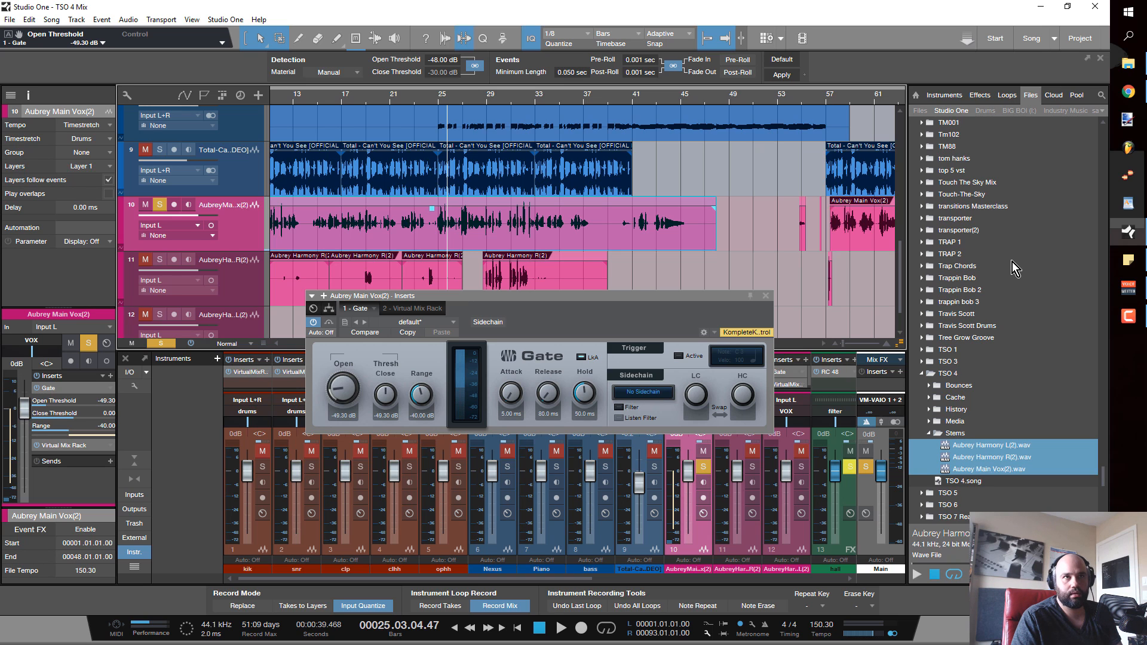
{"action": "mouse_move", "coordinate": [768, 305]}
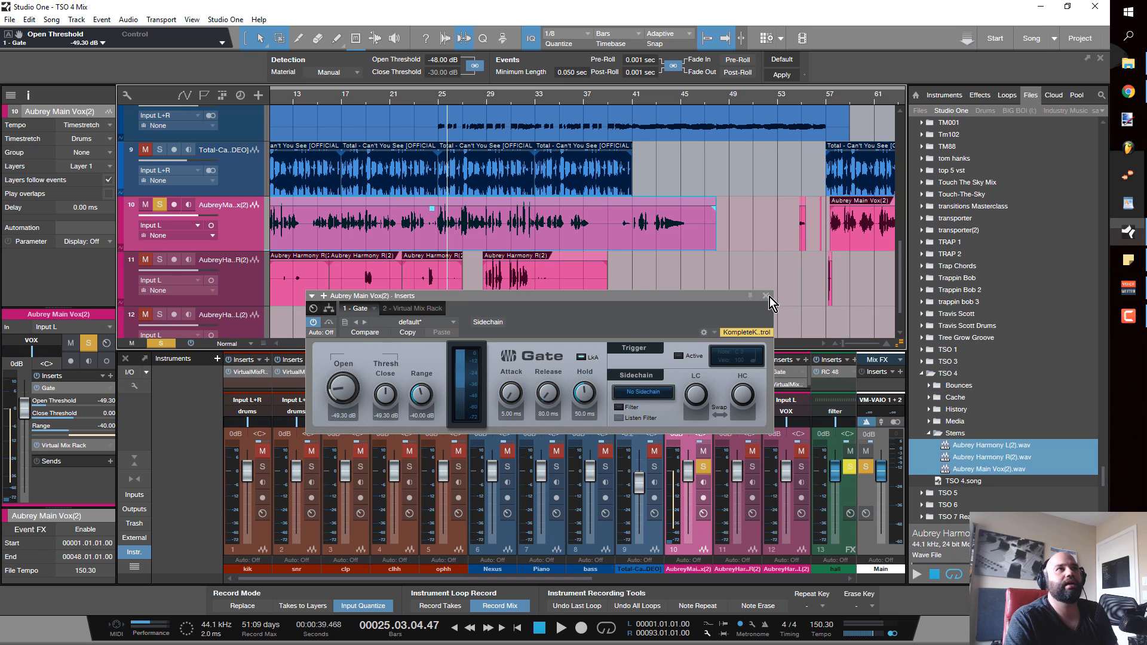
Close the Gate plug-in window
{"action": "left_click", "coordinate": [767, 296]}
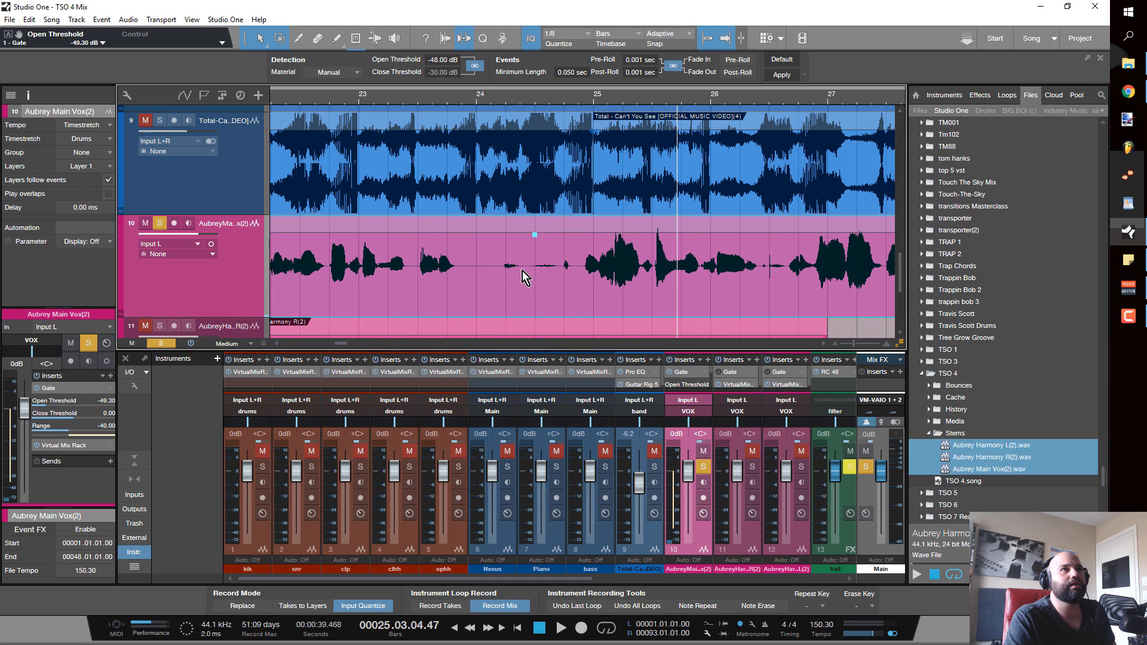
{"action": "mouse_move", "coordinate": [487, 101]}
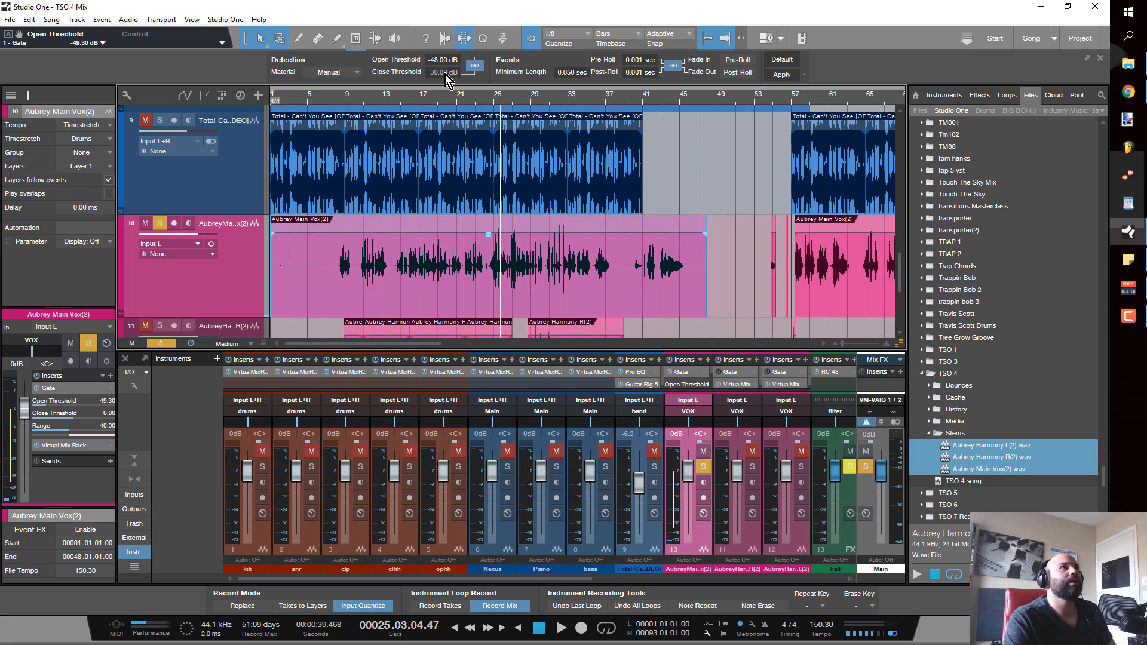
{"action": "mouse_move", "coordinate": [336, 102]}
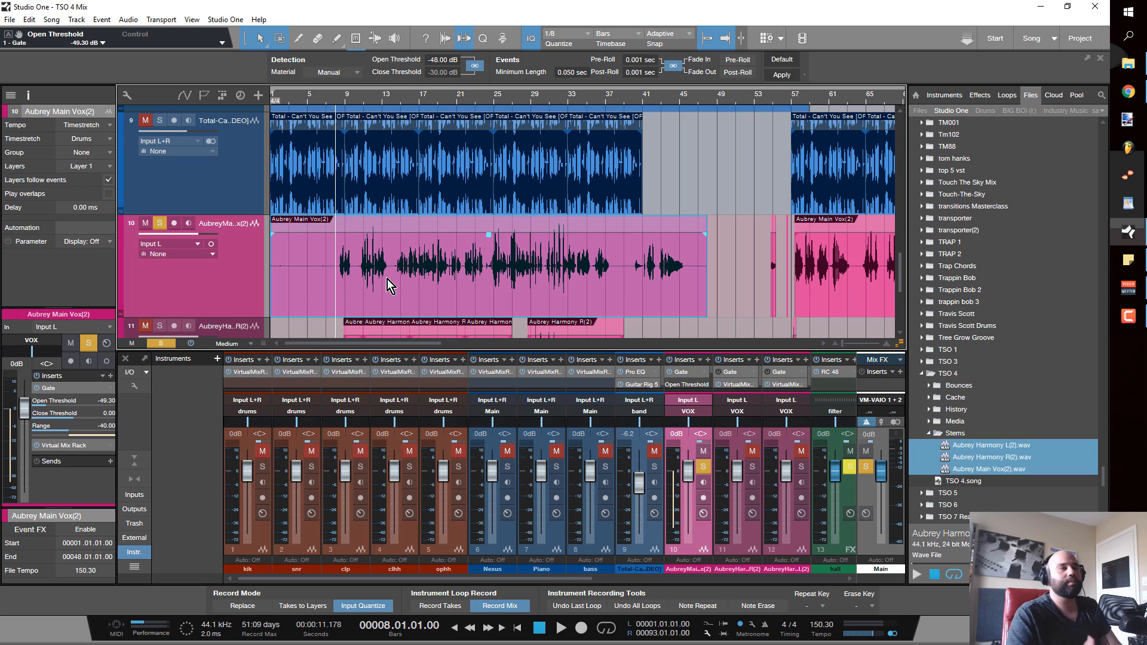
{"action": "mouse_move", "coordinate": [362, 57]}
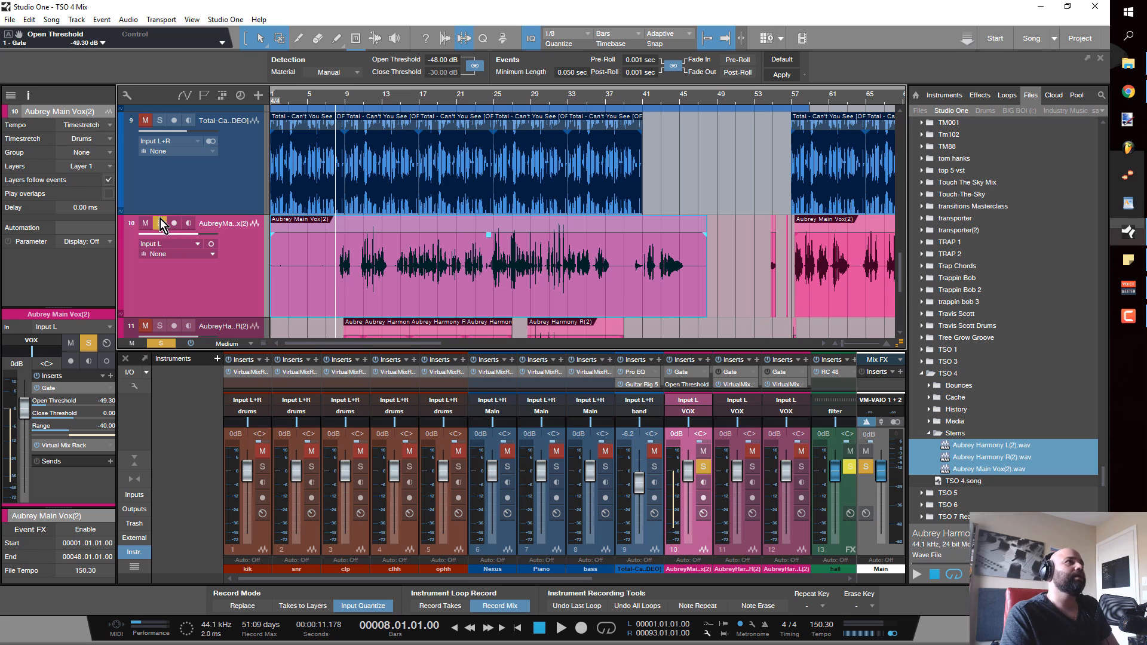
{"action": "mouse_move", "coordinate": [159, 223]}
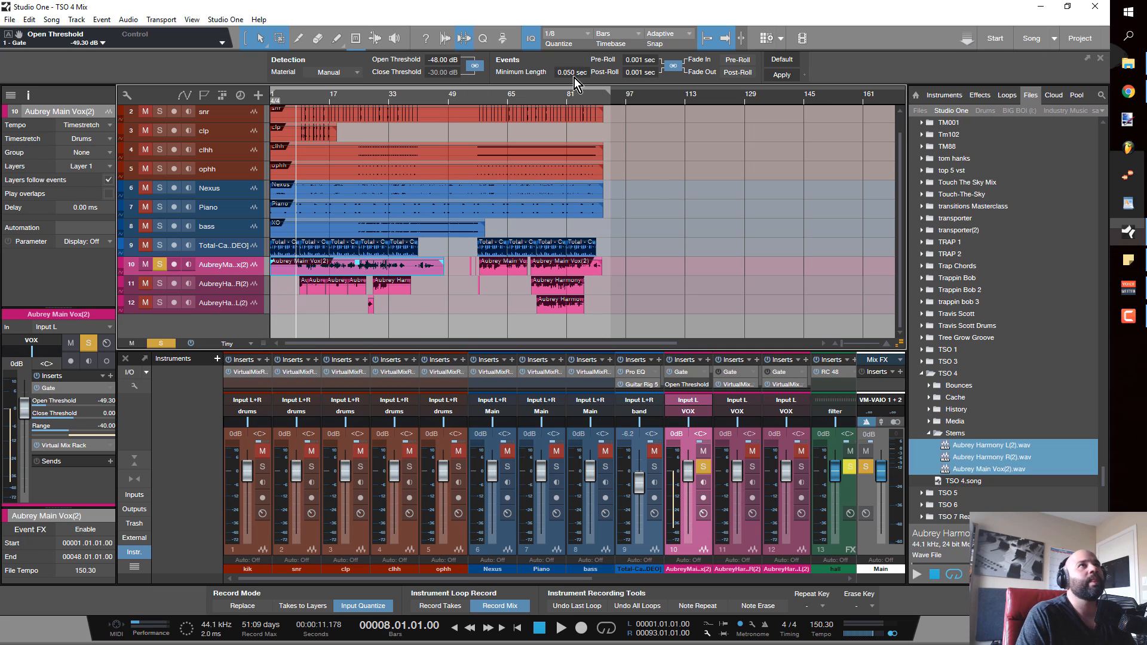
{"action": "mouse_move", "coordinate": [629, 44]}
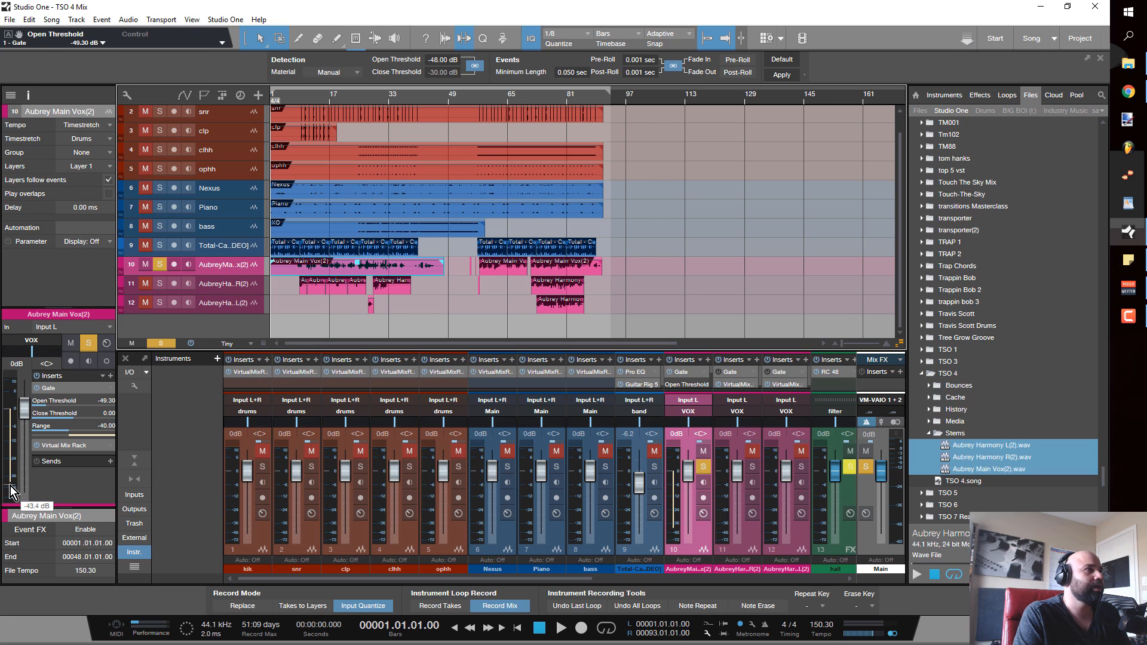
{"action": "left_click_drag", "start_coordinate": [10, 489], "coordinate": [10, 486]}
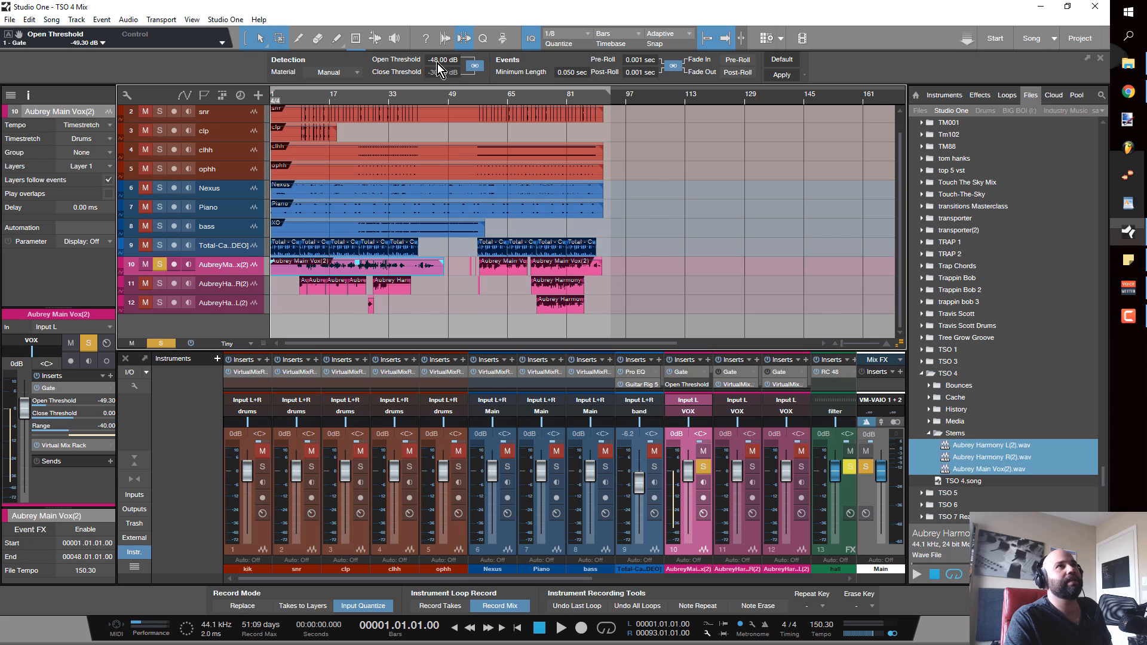
{"action": "mouse_move", "coordinate": [439, 69]}
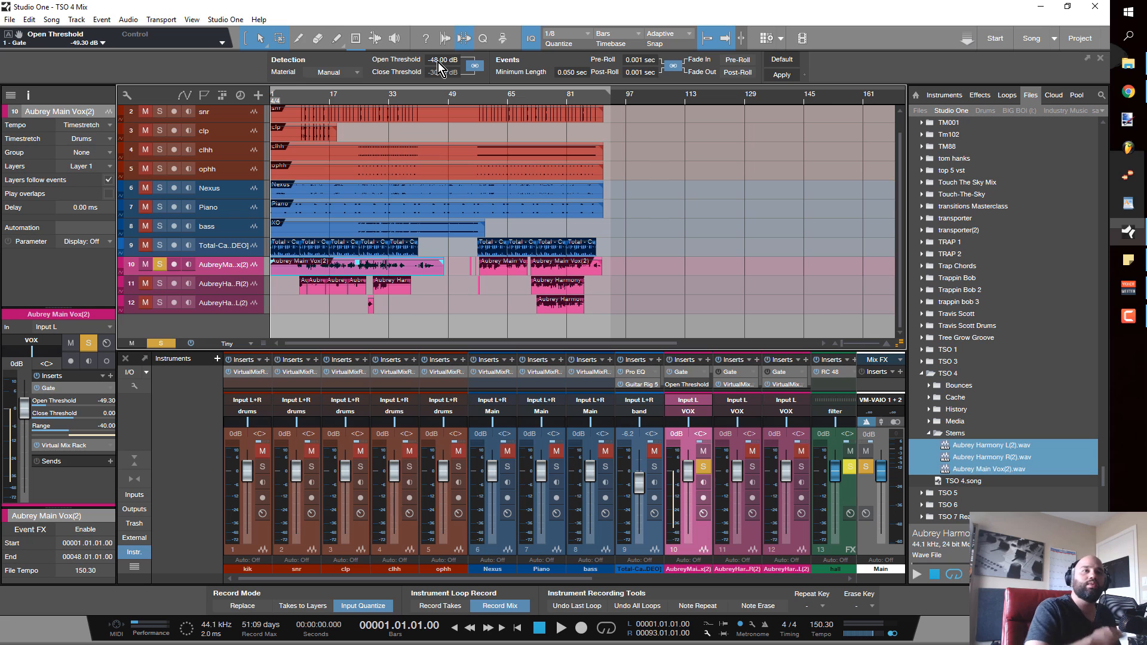